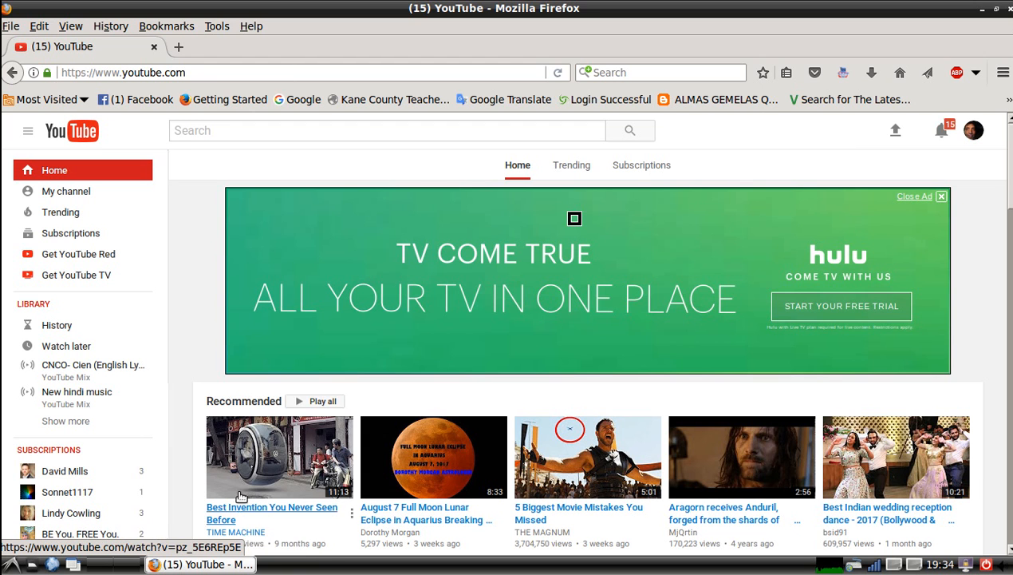
{"action": "mouse_move", "coordinate": [437, 335]}
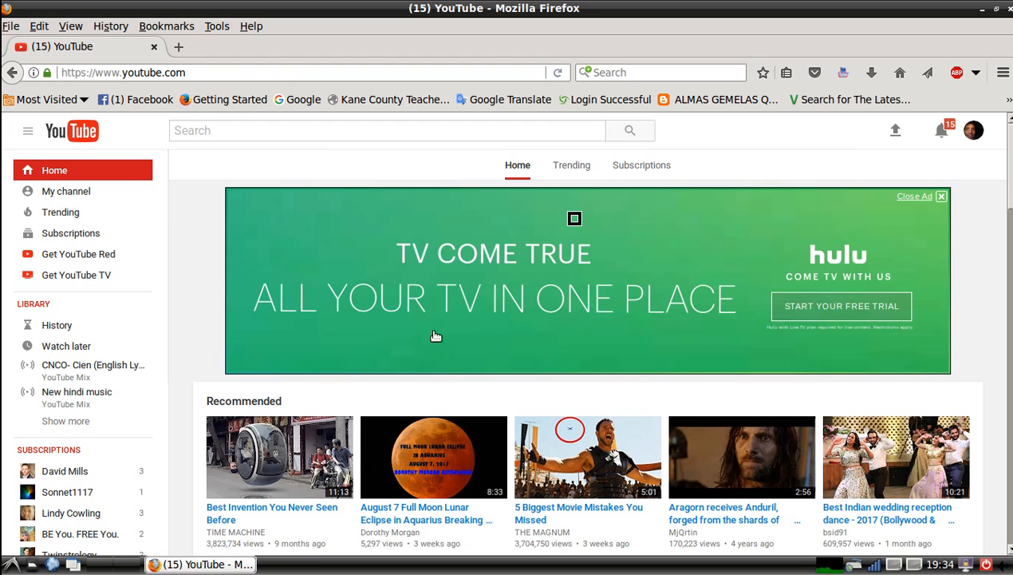
{"action": "mouse_move", "coordinate": [98, 133]}
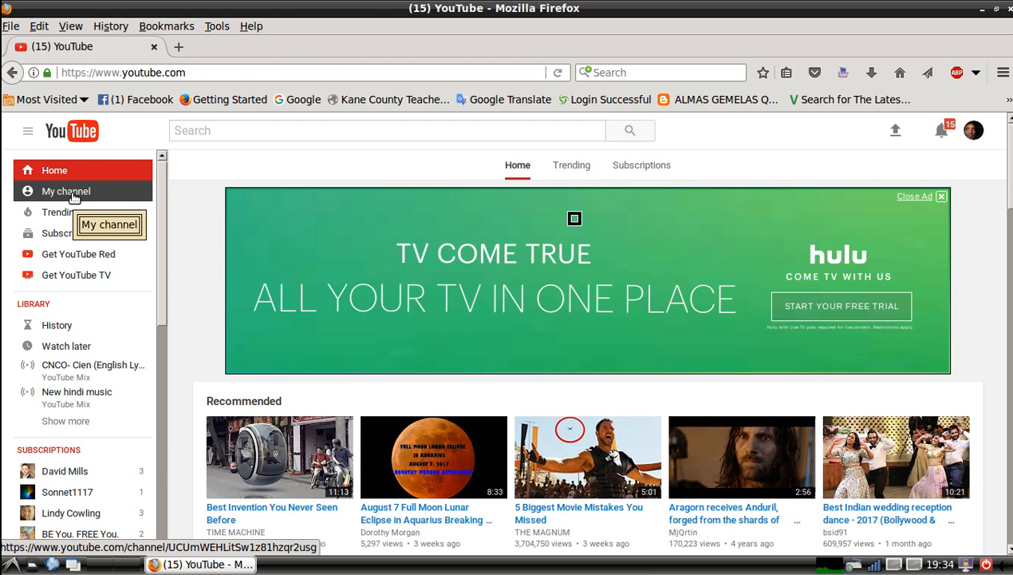
Step: Go to My channel from the left sidebar to reach your channel page
{"action": "left_click", "coordinate": [65, 190]}
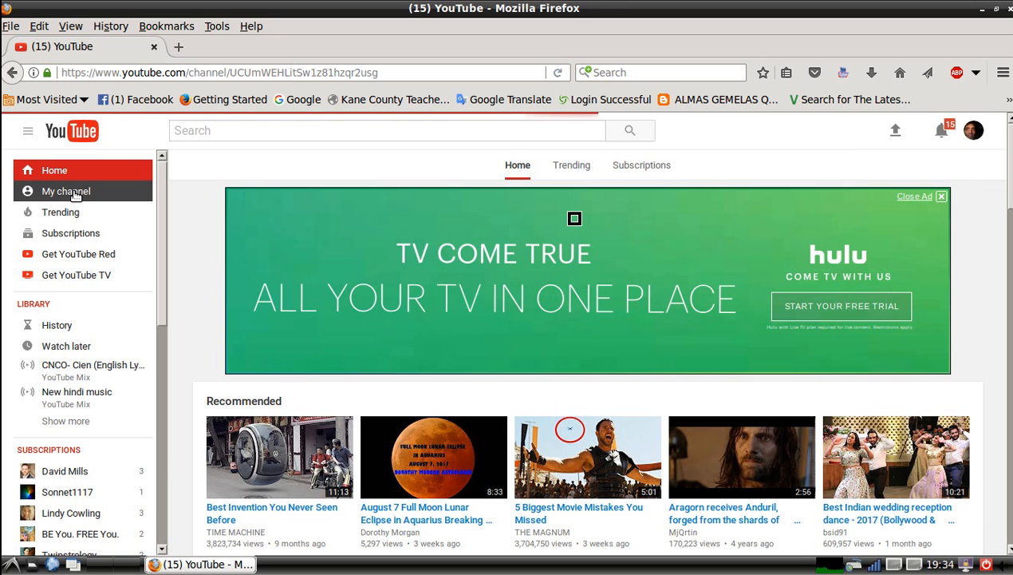
{"action": "left_click", "coordinate": [65, 191]}
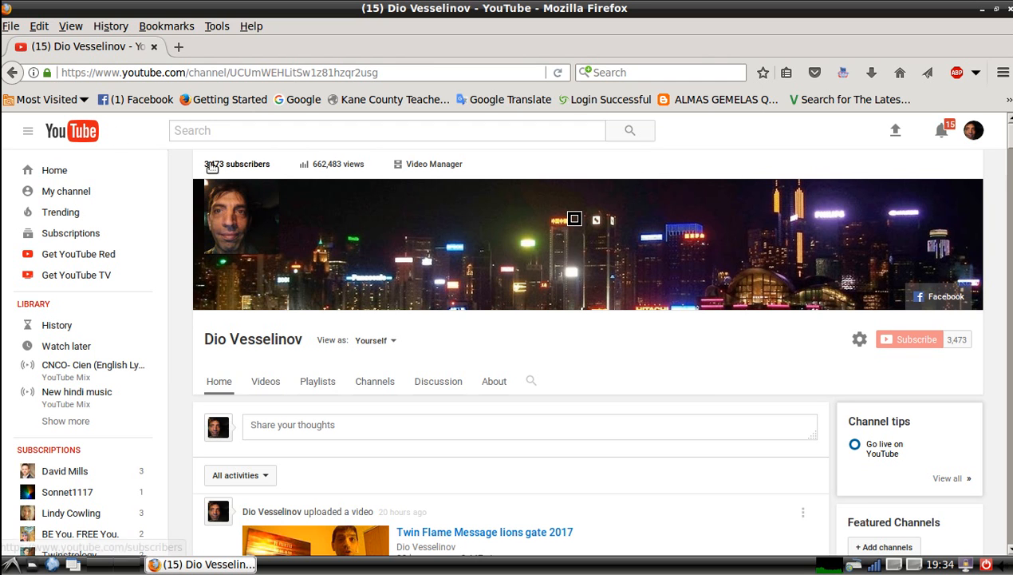
{"action": "mouse_move", "coordinate": [303, 170]}
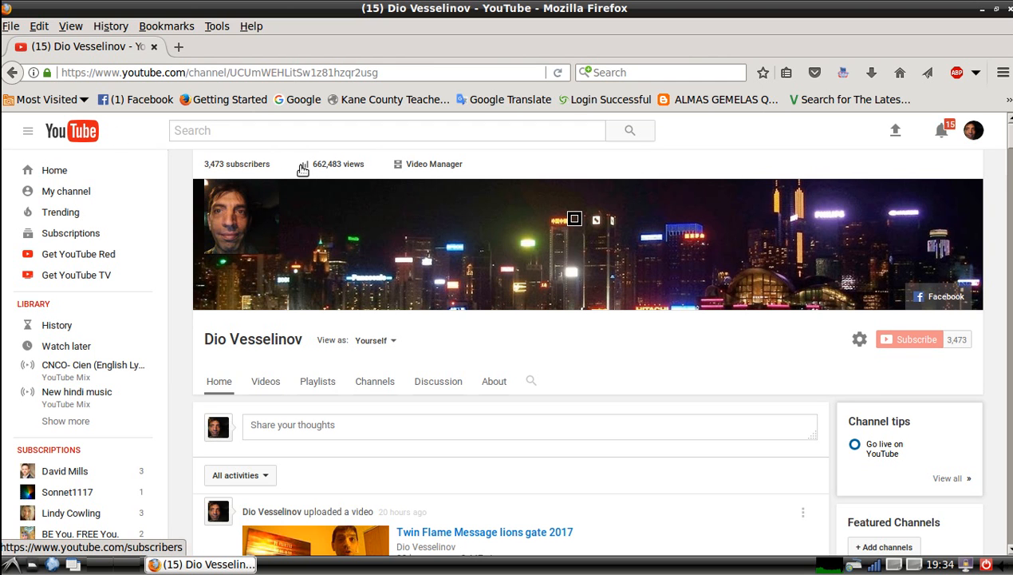
{"action": "mouse_move", "coordinate": [441, 168]}
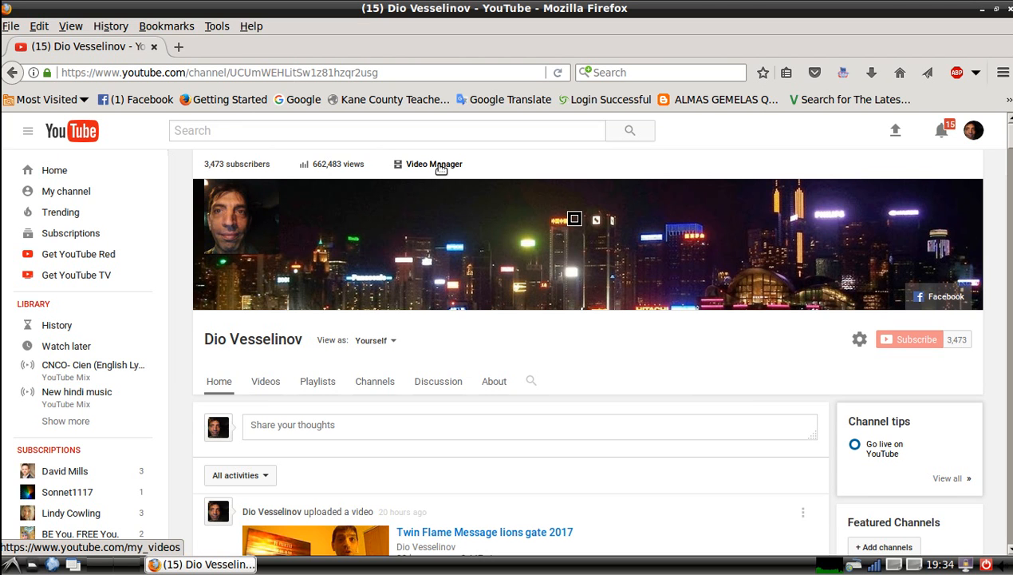
{"action": "mouse_move", "coordinate": [438, 168]}
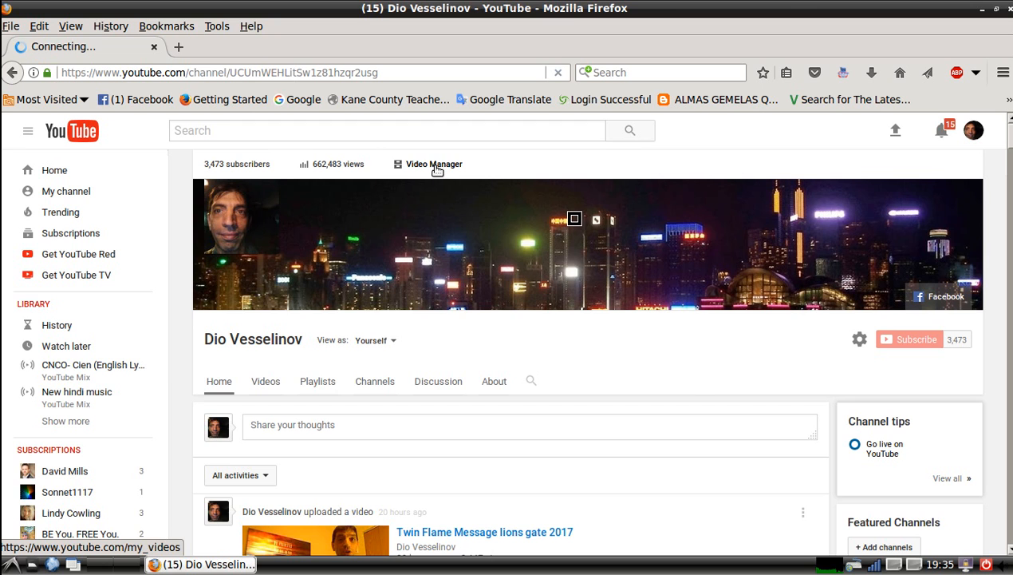
Step: Open Video Manager and scroll through the list of 315 uploaded videos
{"action": "left_click", "coordinate": [435, 164]}
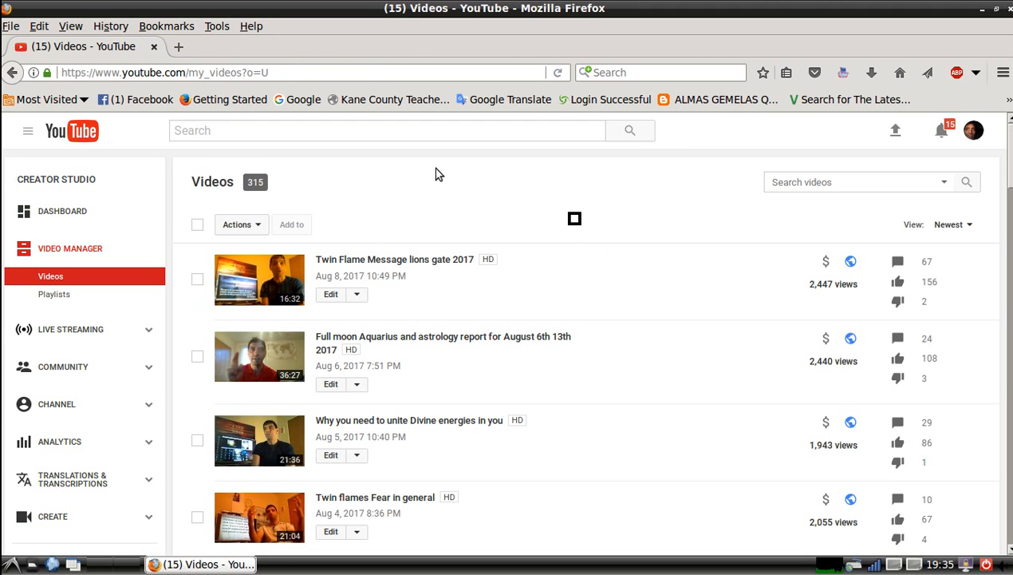
{"action": "mouse_move", "coordinate": [347, 208]}
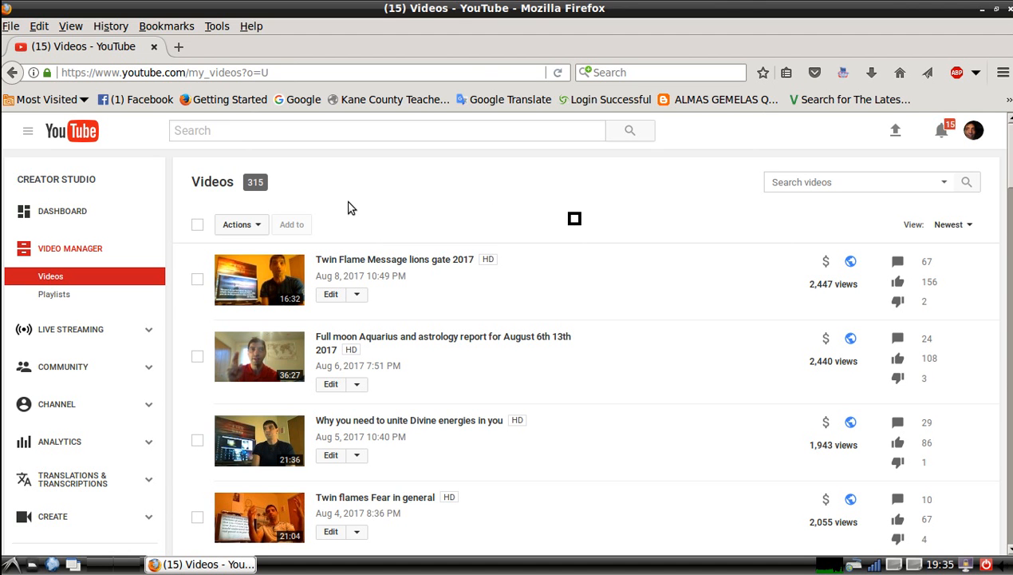
{"action": "mouse_move", "coordinate": [593, 242]}
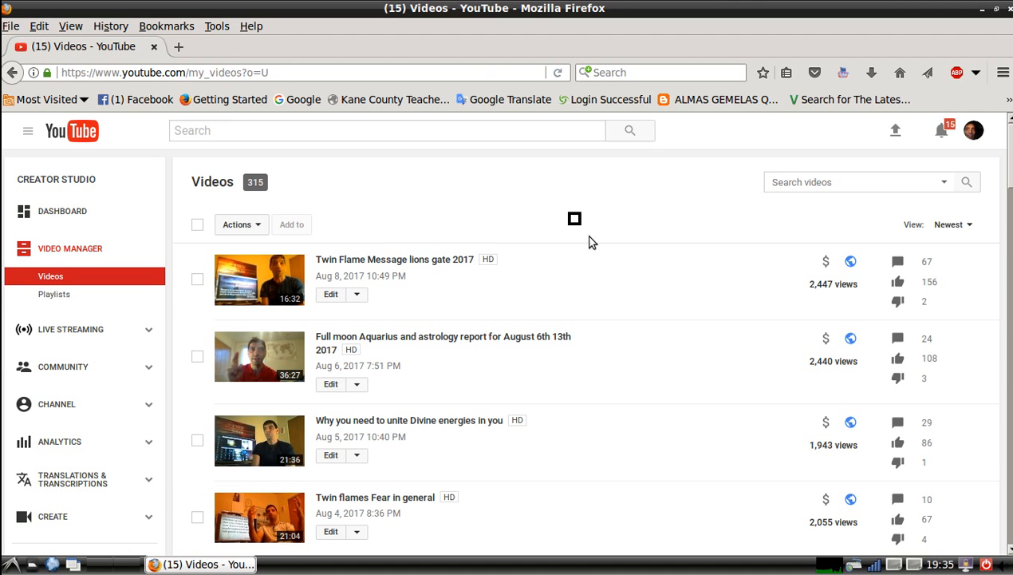
{"action": "scroll", "scroll_direction": "down", "scroll_amount": 3}
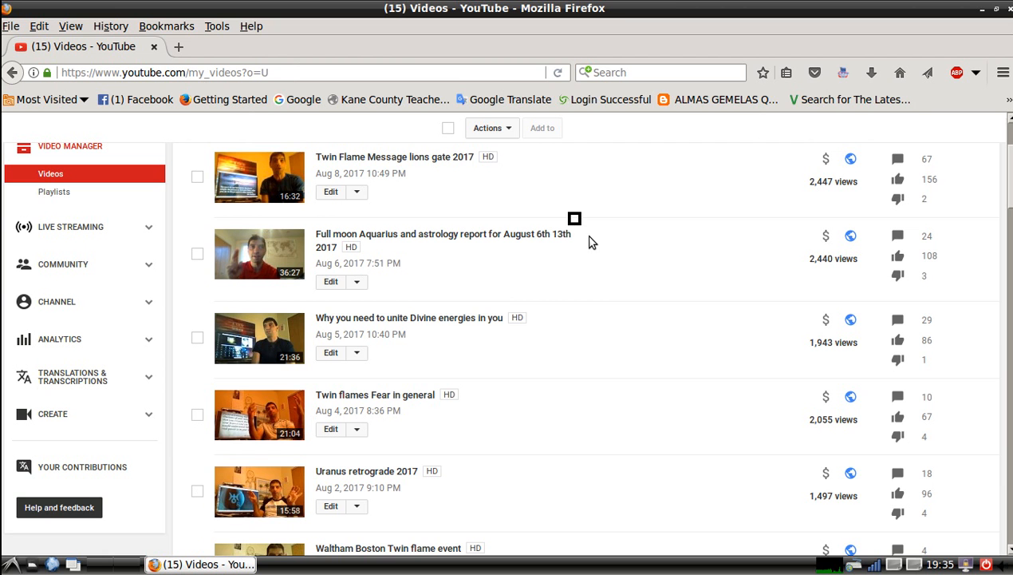
{"action": "scroll", "scroll_direction": "down", "scroll_amount": 3}
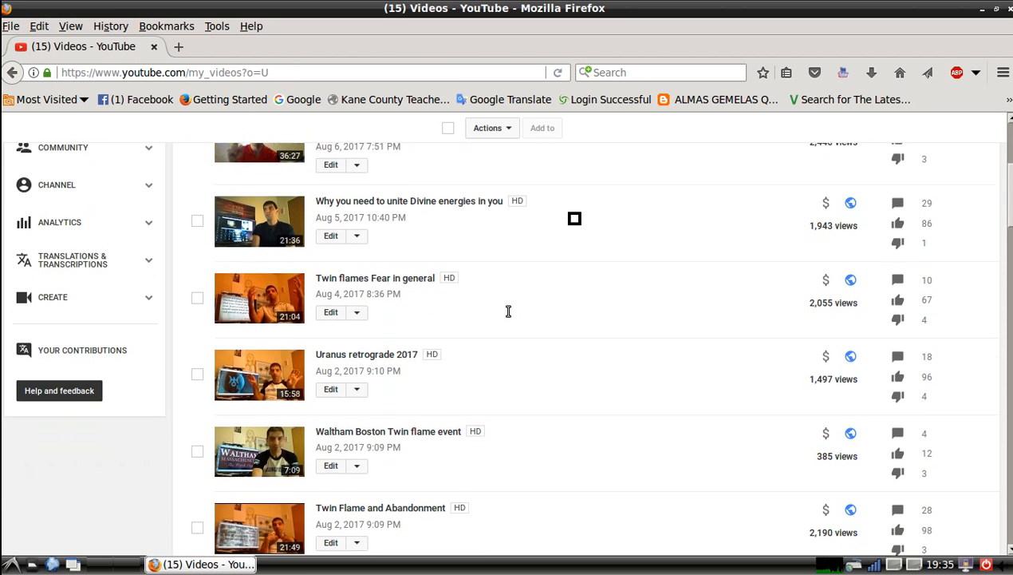
{"action": "scroll", "scroll_direction": "down", "scroll_amount": 3}
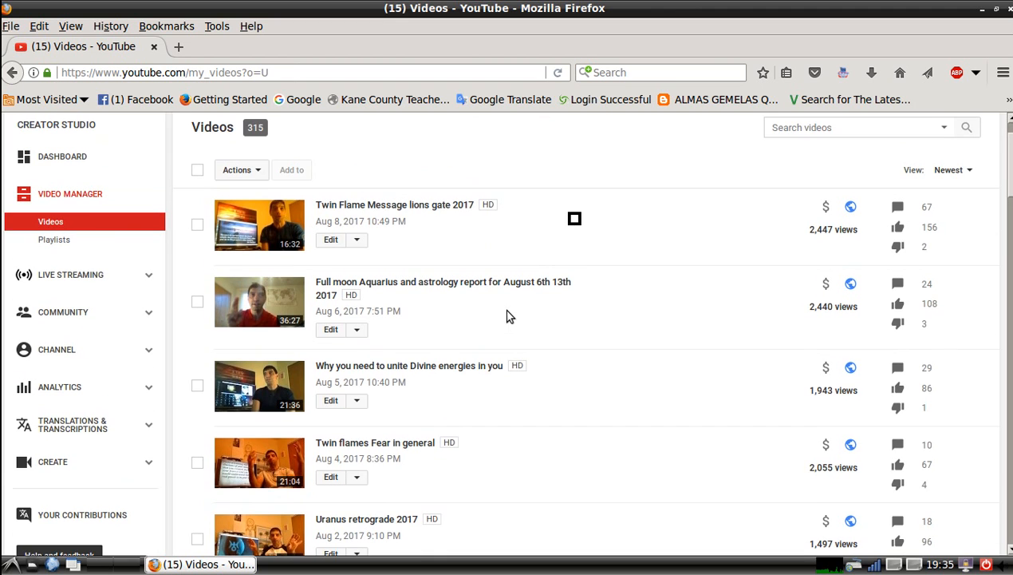
{"action": "mouse_move", "coordinate": [72, 424]}
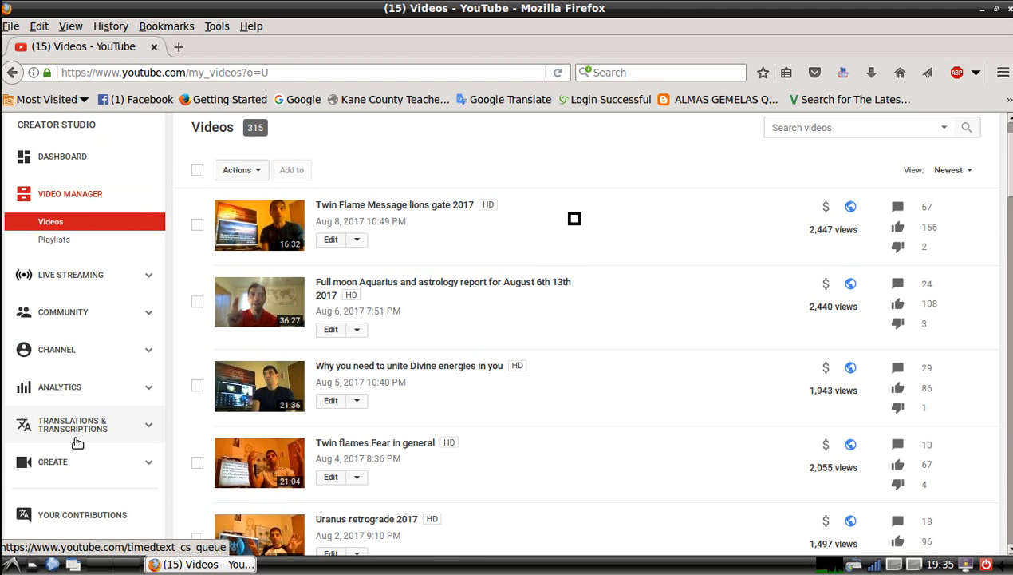
{"action": "mouse_move", "coordinate": [104, 433]}
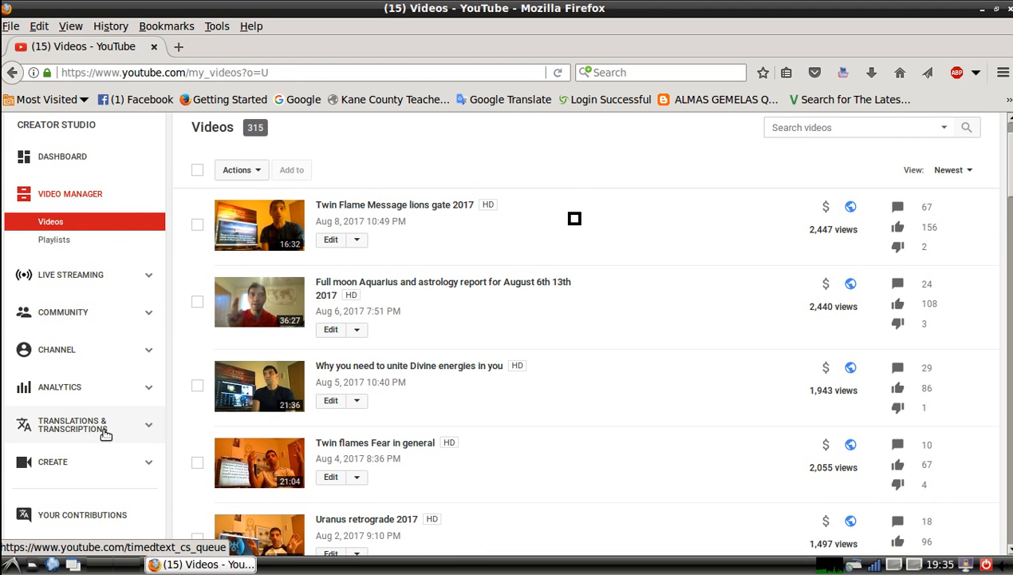
{"action": "mouse_move", "coordinate": [147, 434]}
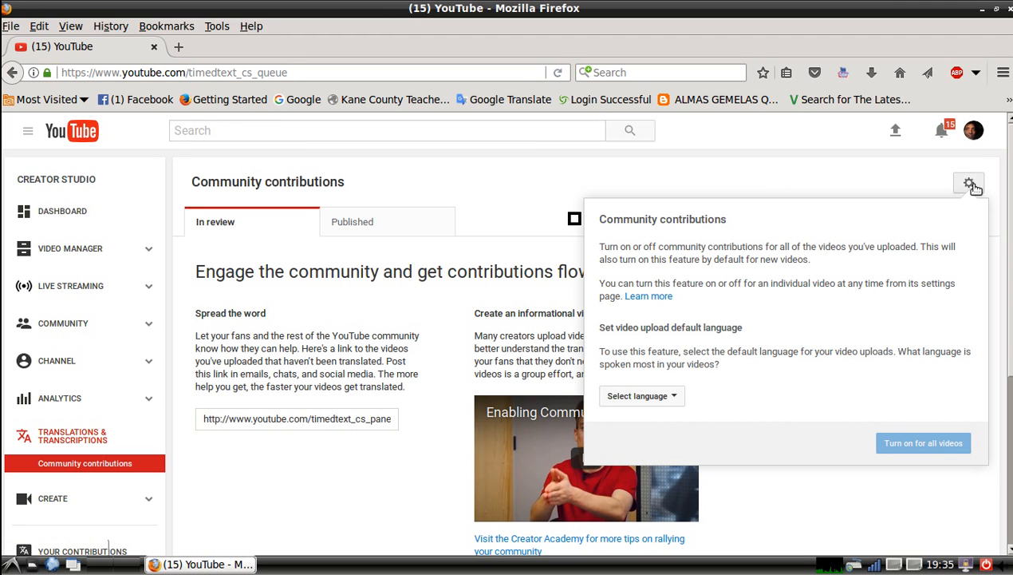
{"action": "mouse_move", "coordinate": [924, 442]}
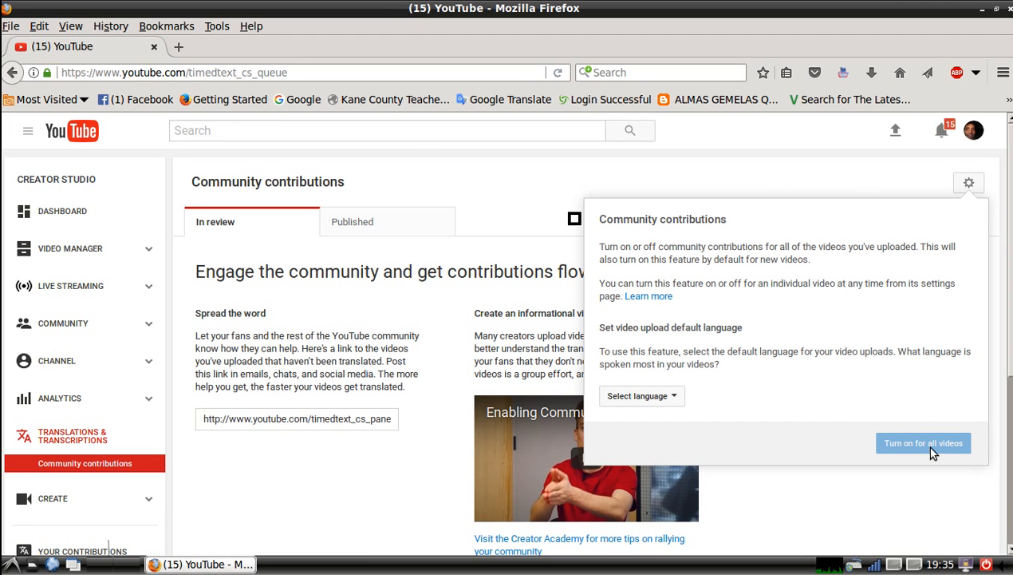
{"action": "mouse_move", "coordinate": [916, 475]}
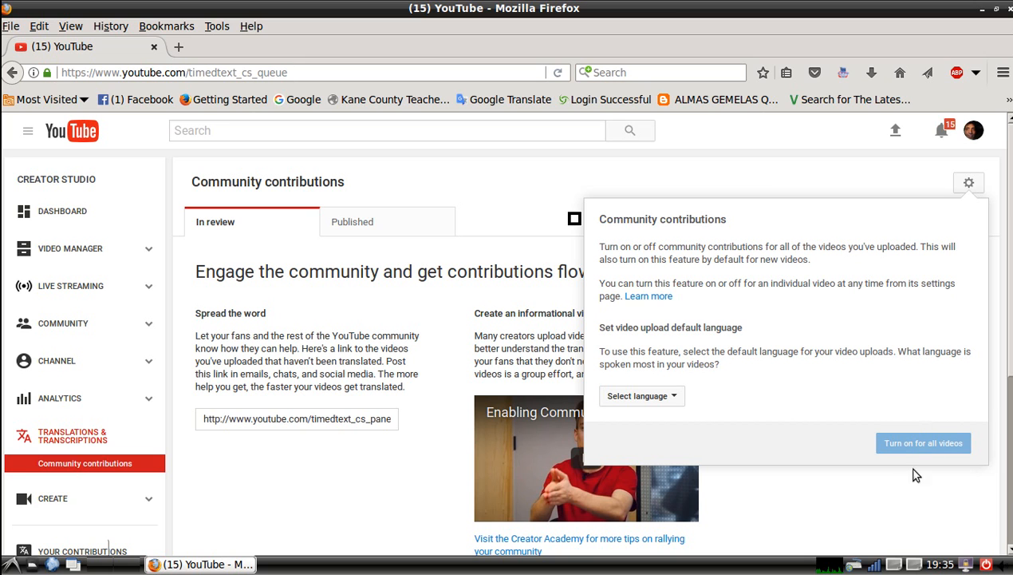
{"action": "mouse_move", "coordinate": [914, 466]}
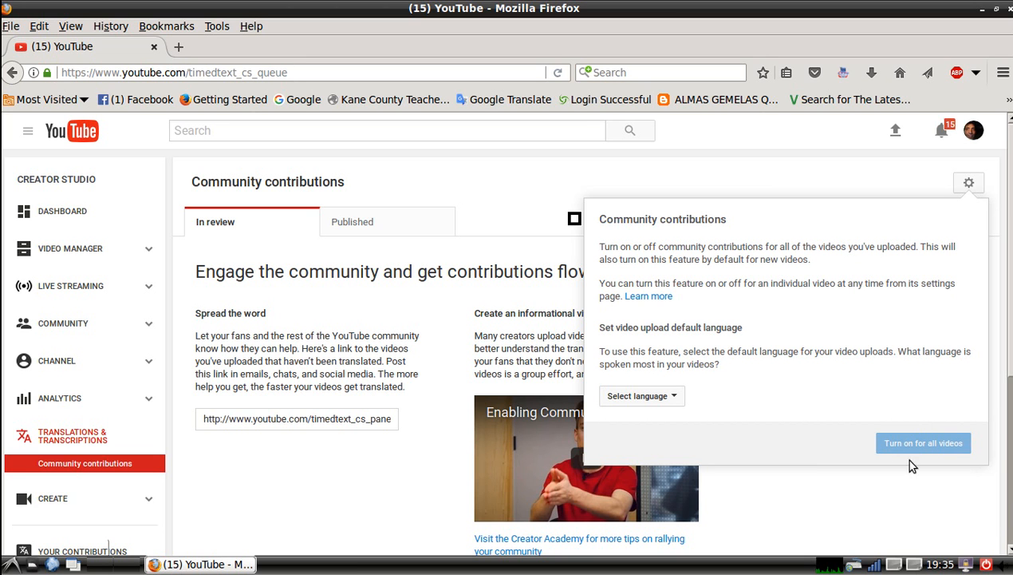
{"action": "mouse_move", "coordinate": [922, 453]}
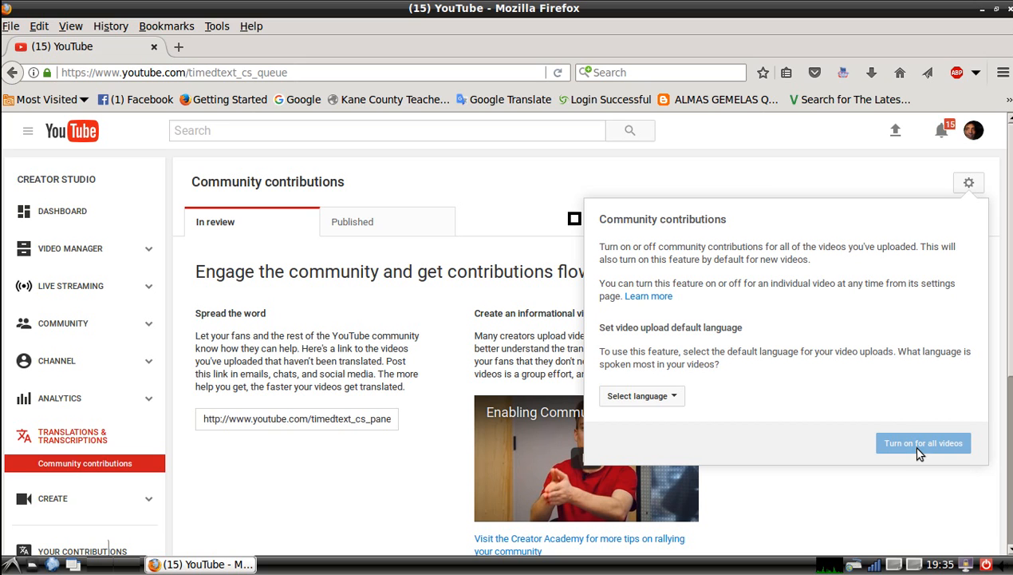
{"action": "mouse_move", "coordinate": [643, 396]}
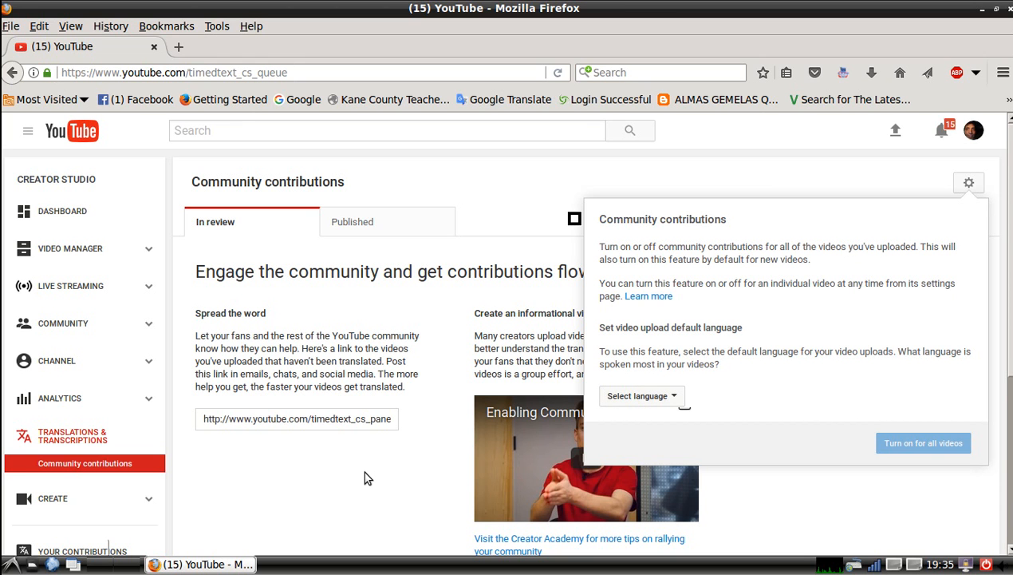
Step: Dismiss the community contributions popup, return via the YouTube logo, then open My channel
{"action": "left_click", "coordinate": [968, 183]}
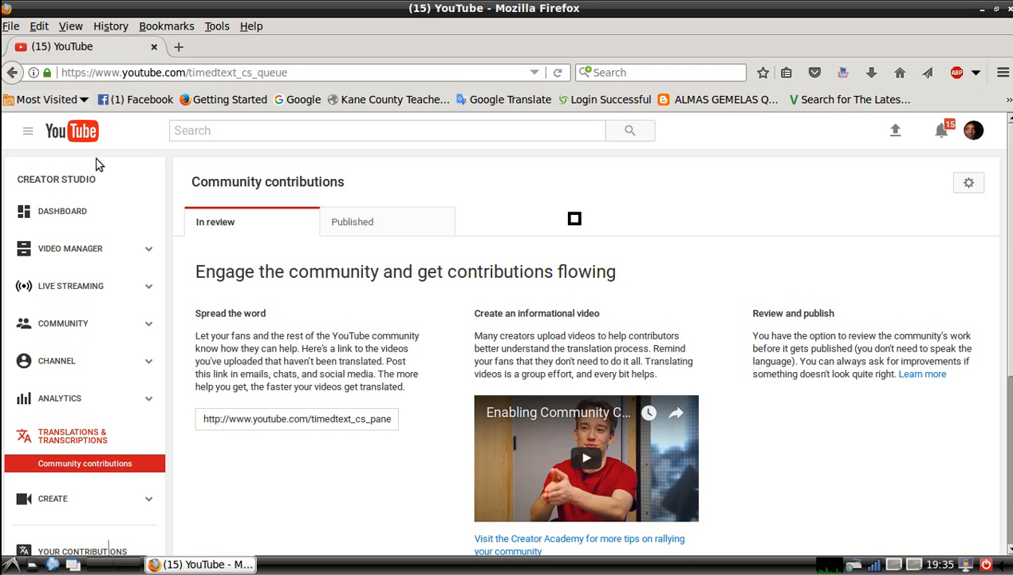
{"action": "left_click", "coordinate": [70, 130]}
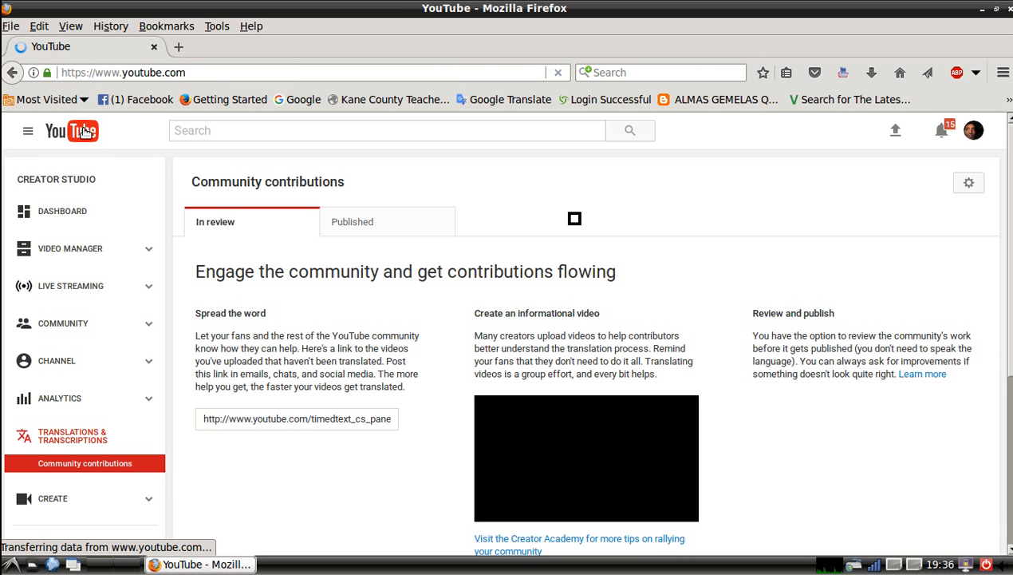
{"action": "left_click", "coordinate": [71, 131]}
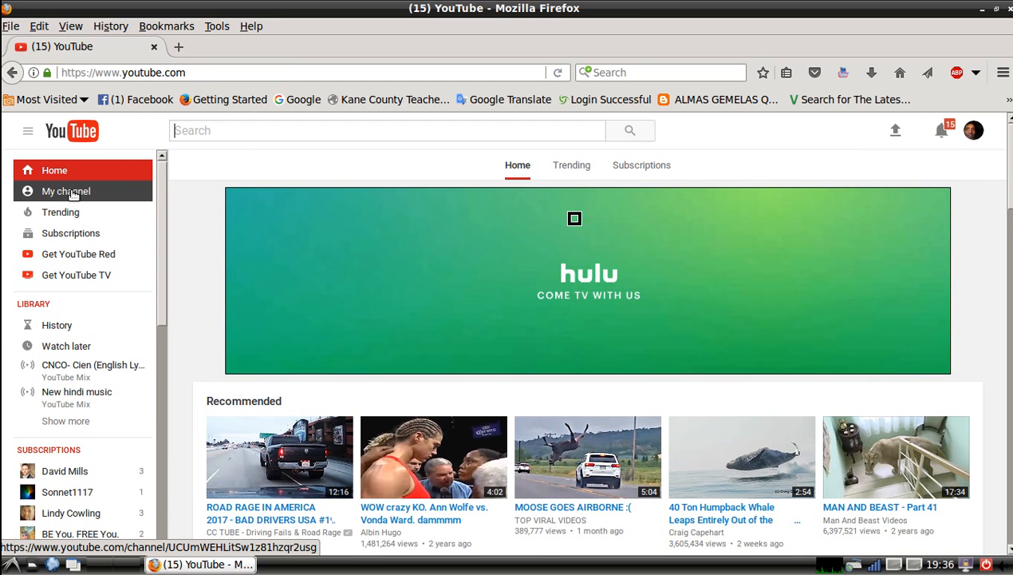
{"action": "left_click", "coordinate": [65, 191]}
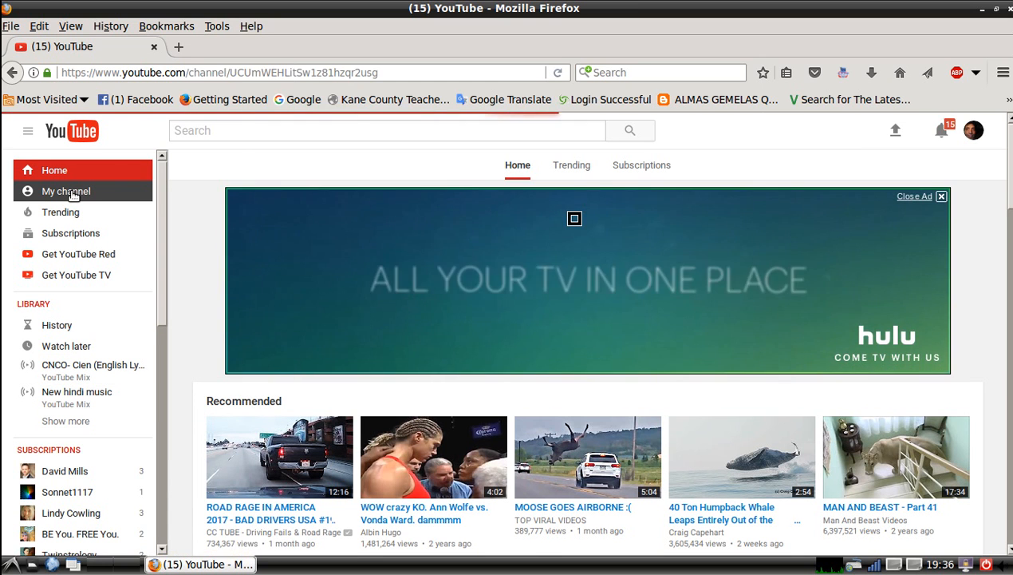
{"action": "left_click", "coordinate": [67, 190]}
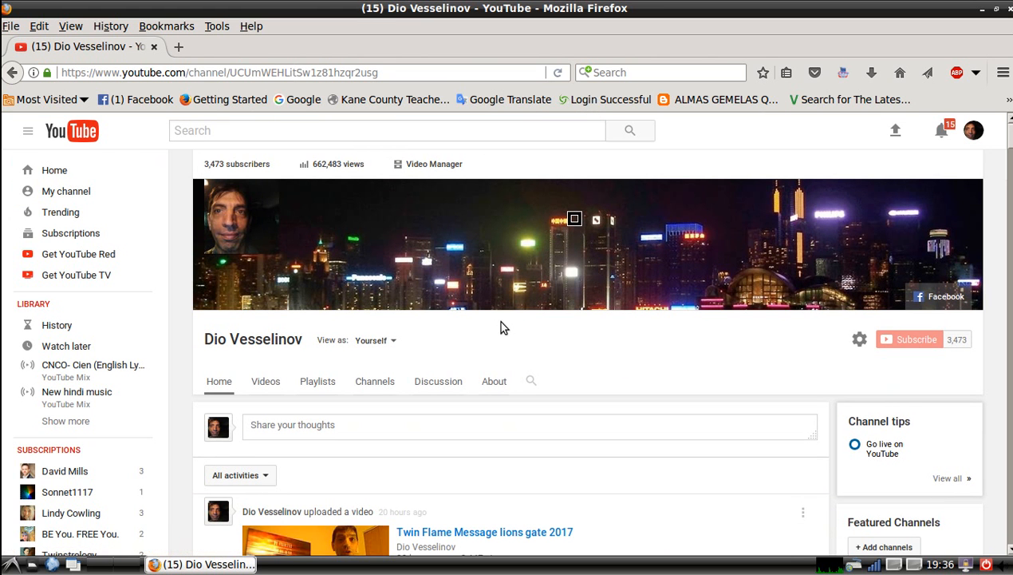
Step: Scroll the channel Home tab and play 'Twin Flame Message lions gate 2017'
{"action": "scroll", "scroll_direction": "down", "scroll_amount": 3}
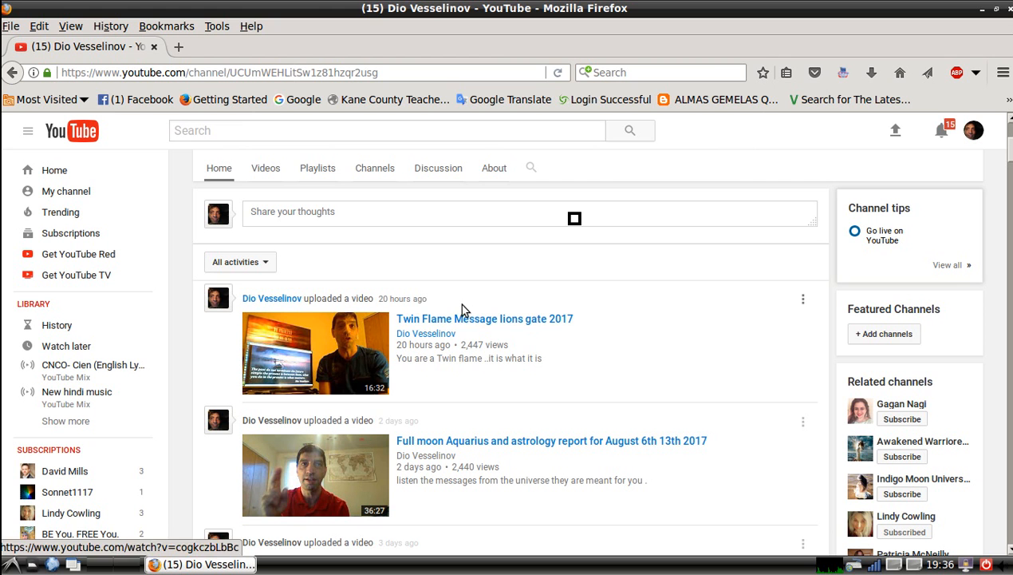
{"action": "mouse_move", "coordinate": [413, 325]}
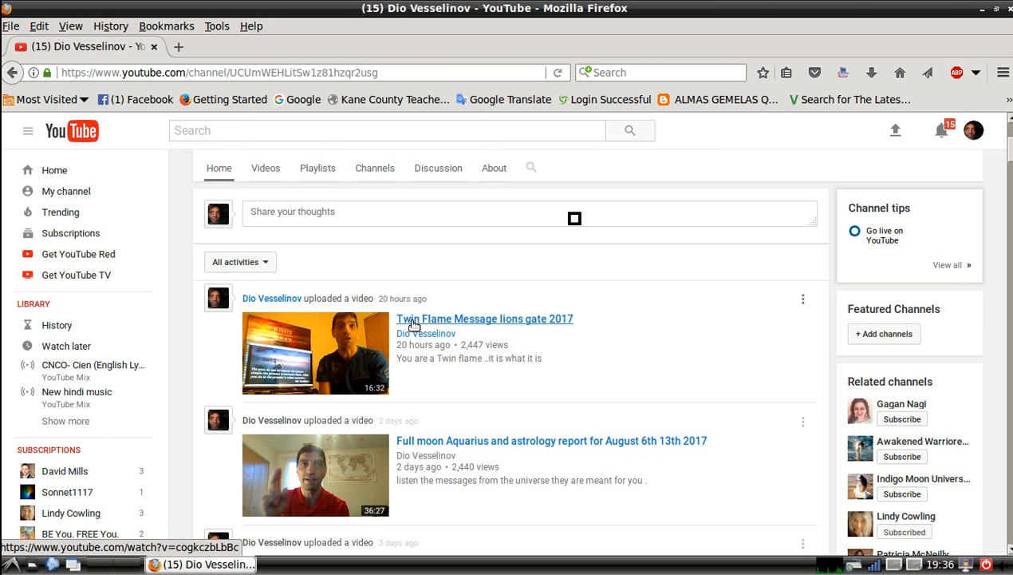
{"action": "left_click", "coordinate": [485, 319]}
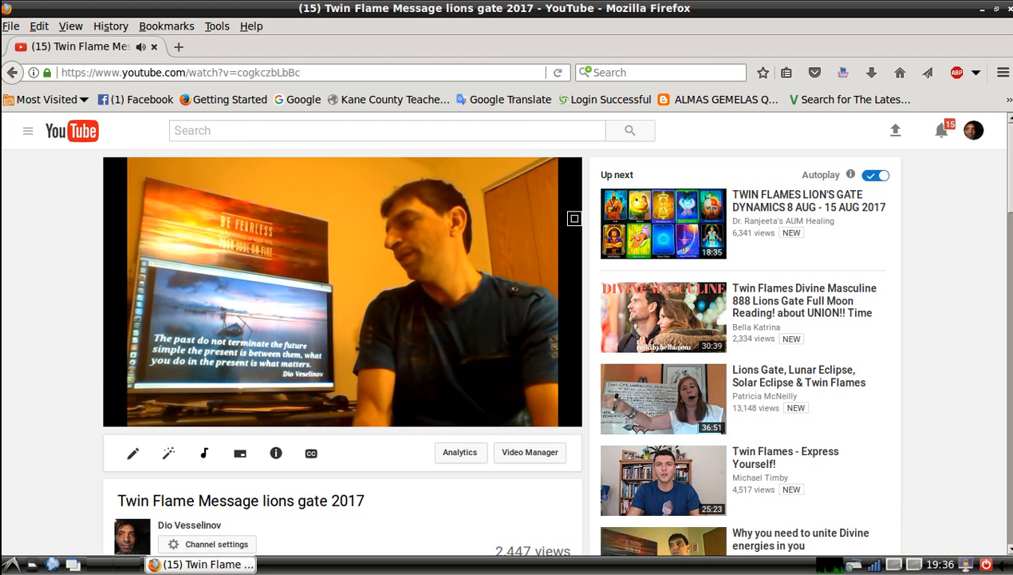
Step: Mute the video and show the Subtitles/CC options in player settings
{"action": "left_click", "coordinate": [342, 291]}
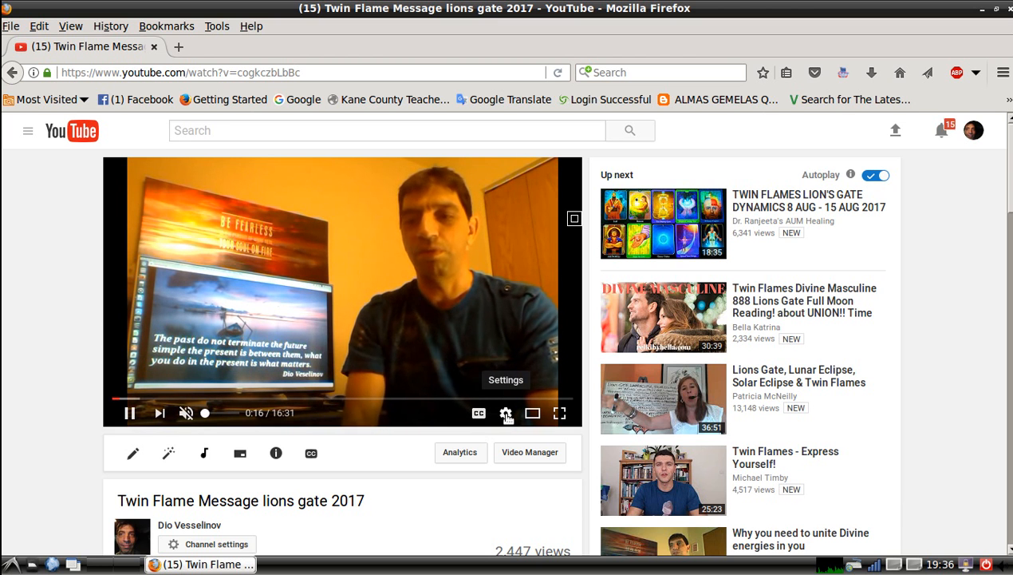
{"action": "mouse_move", "coordinate": [532, 412]}
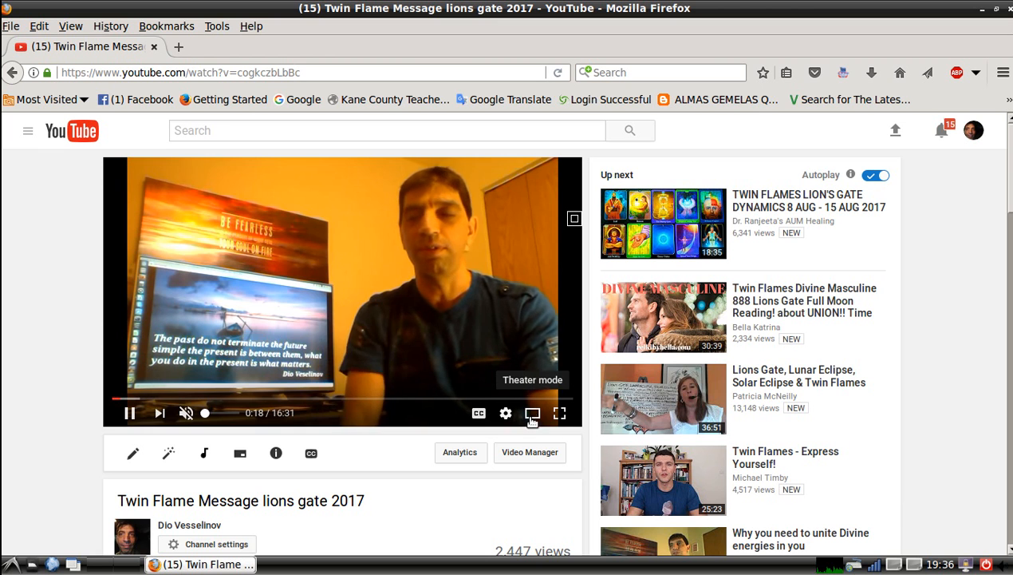
{"action": "mouse_move", "coordinate": [560, 412]}
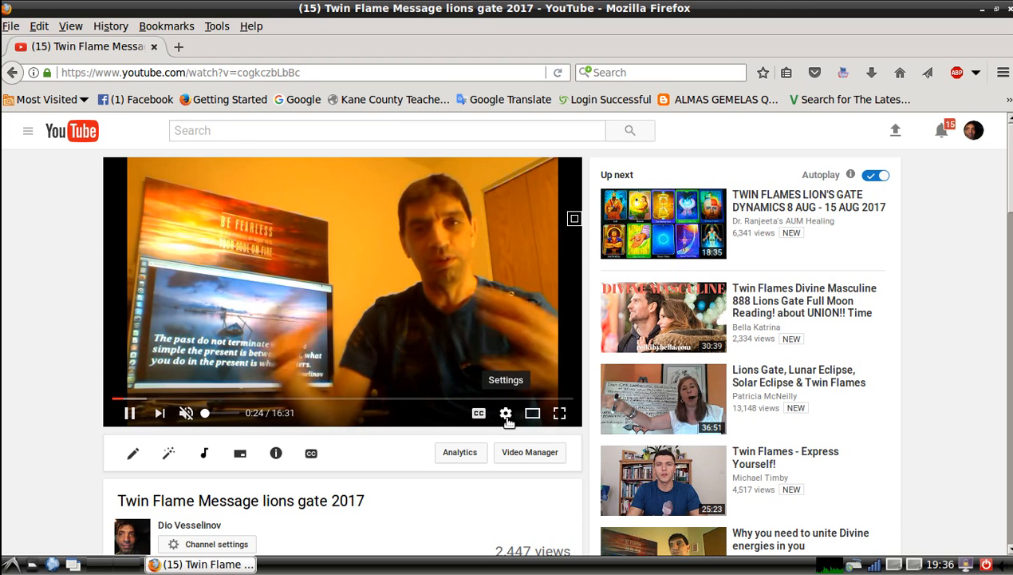
{"action": "left_click", "coordinate": [506, 412]}
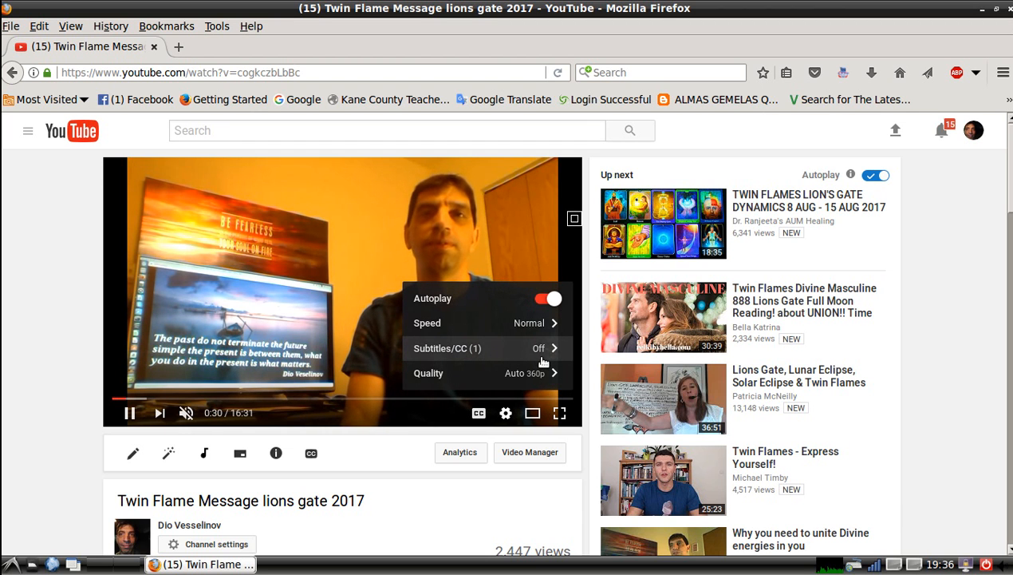
{"action": "left_click", "coordinate": [446, 347]}
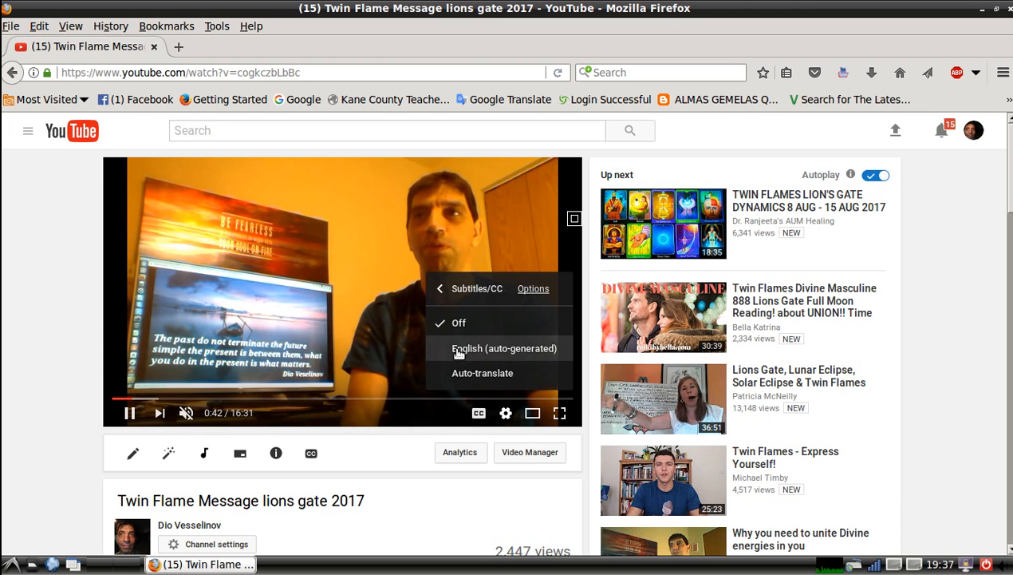
Step: Select the 'English (auto-generated)' captions track and bring the settings menu back
{"action": "left_click", "coordinate": [503, 348]}
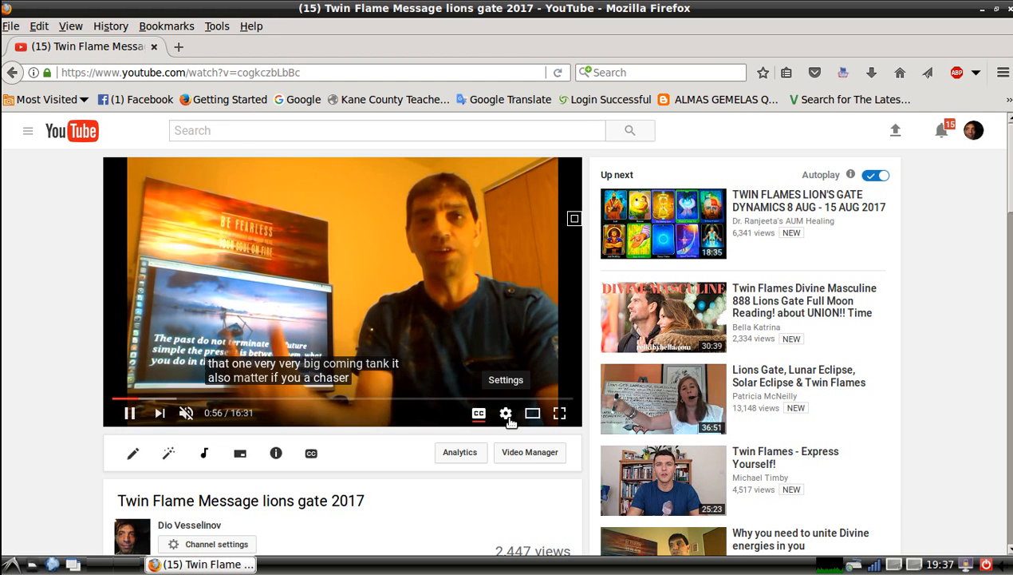
{"action": "left_click", "coordinate": [506, 413]}
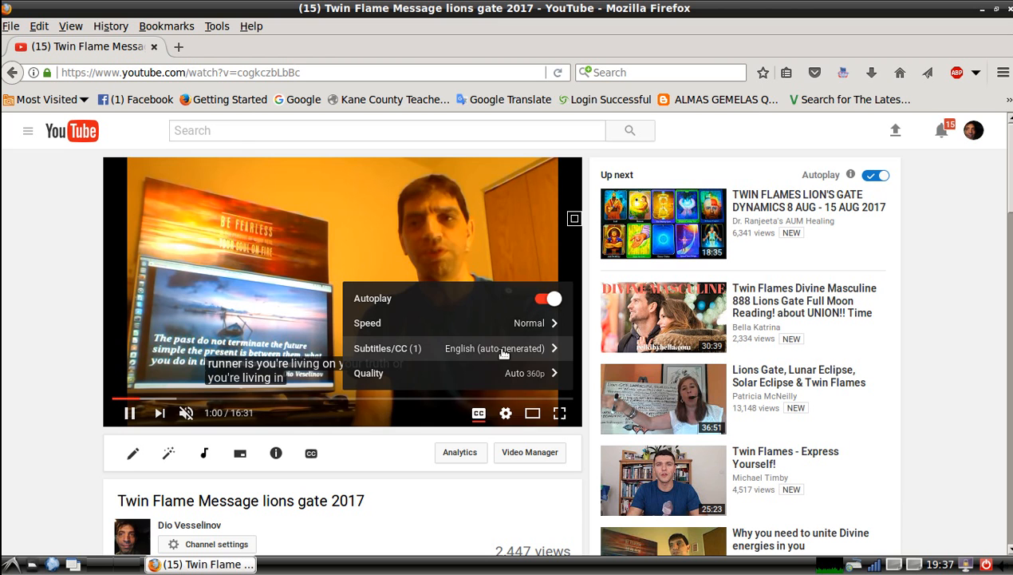
Step: Auto-translate the captions to Bulgarian from the language list, then reopen settings
{"action": "left_click", "coordinate": [387, 348]}
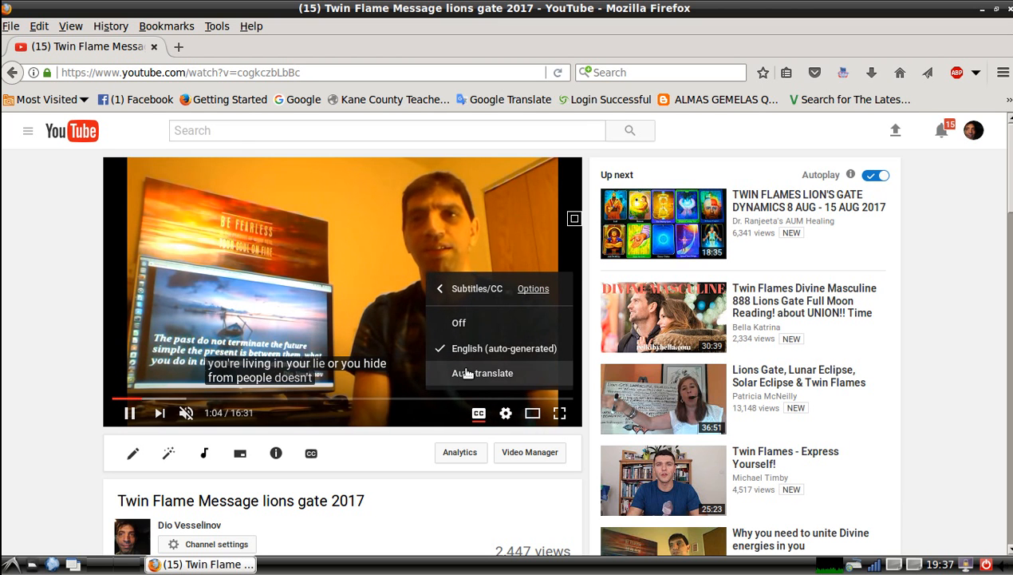
{"action": "left_click", "coordinate": [483, 372]}
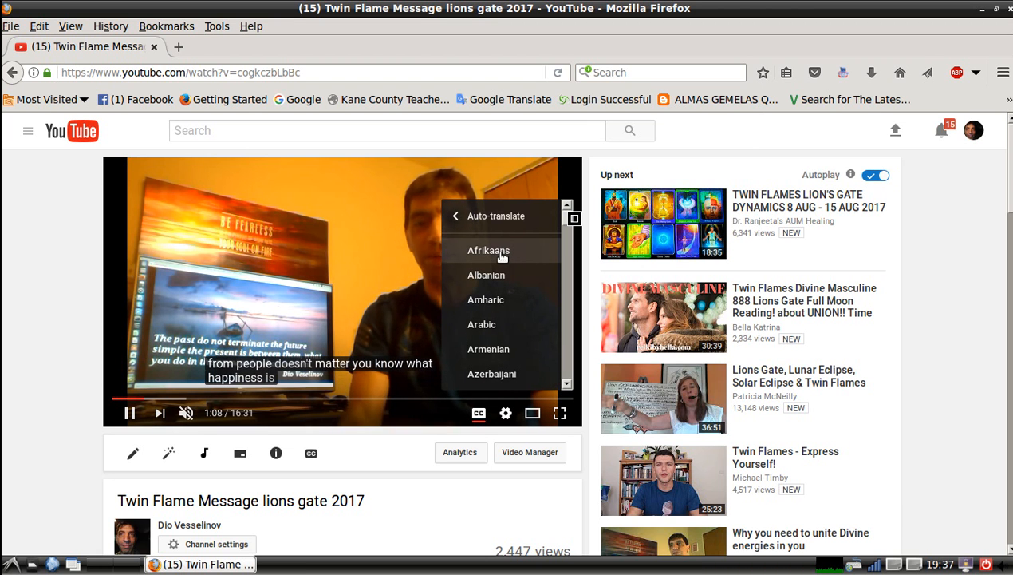
{"action": "scroll", "scroll_direction": "down", "scroll_amount": 3}
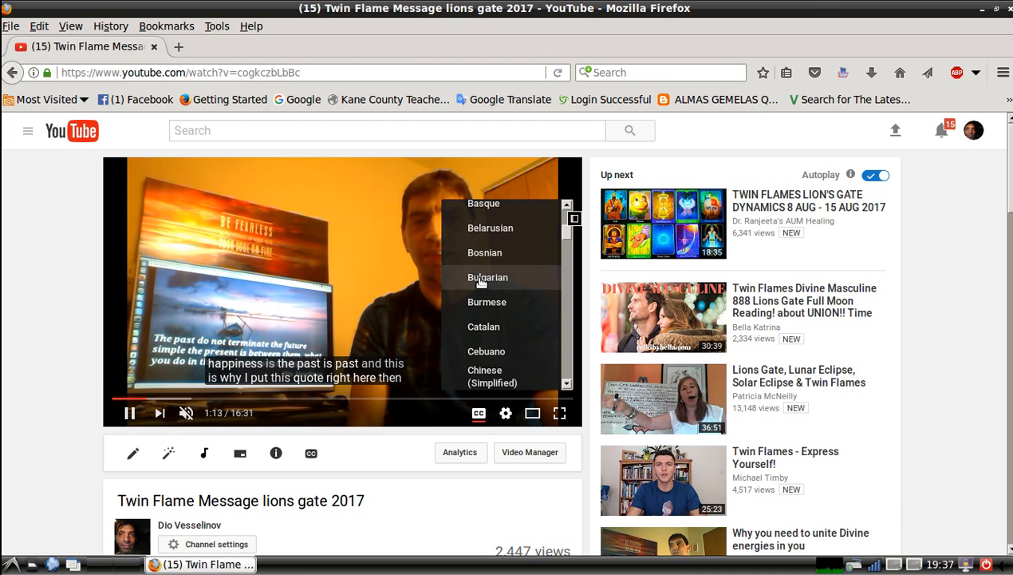
{"action": "left_click", "coordinate": [488, 277]}
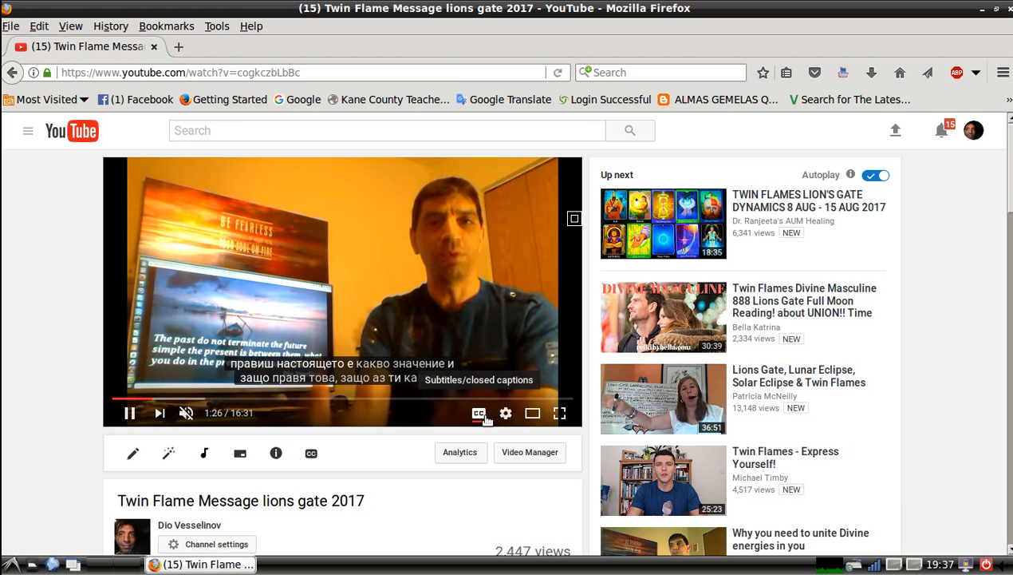
{"action": "left_click", "coordinate": [506, 412]}
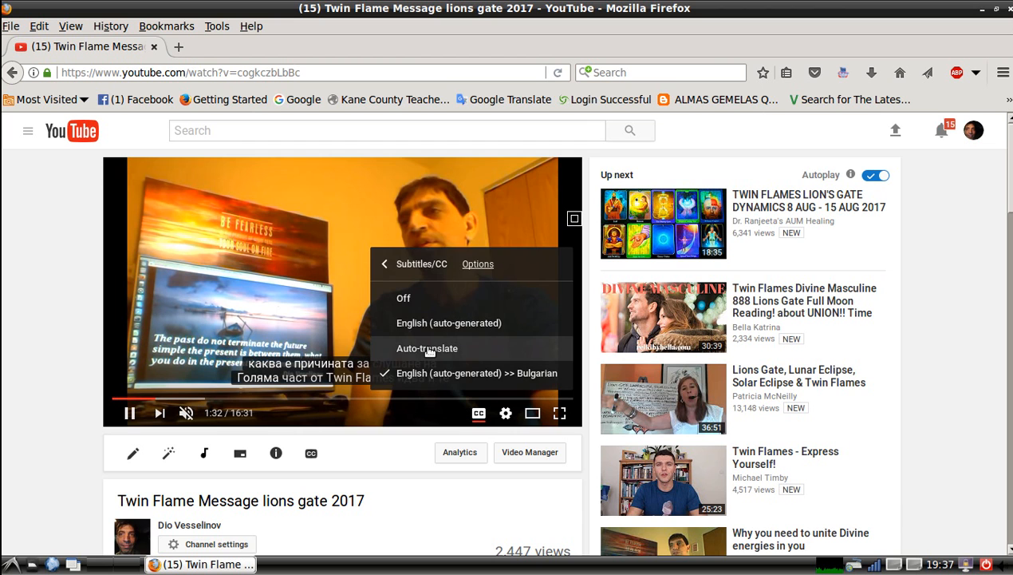
Step: Pick German as the auto-translate language, then reopen the player settings
{"action": "left_click", "coordinate": [426, 348]}
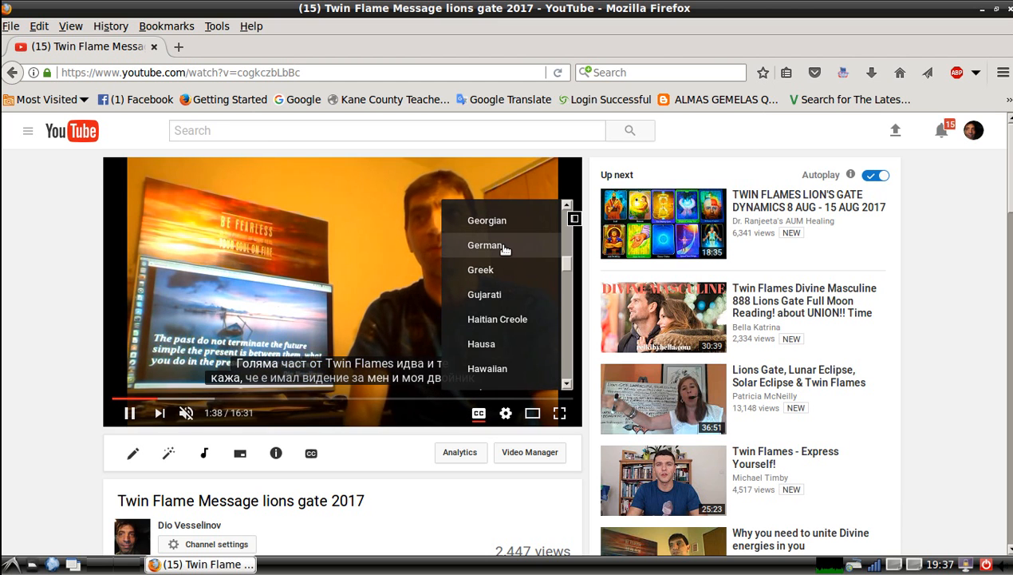
{"action": "left_click", "coordinate": [485, 245]}
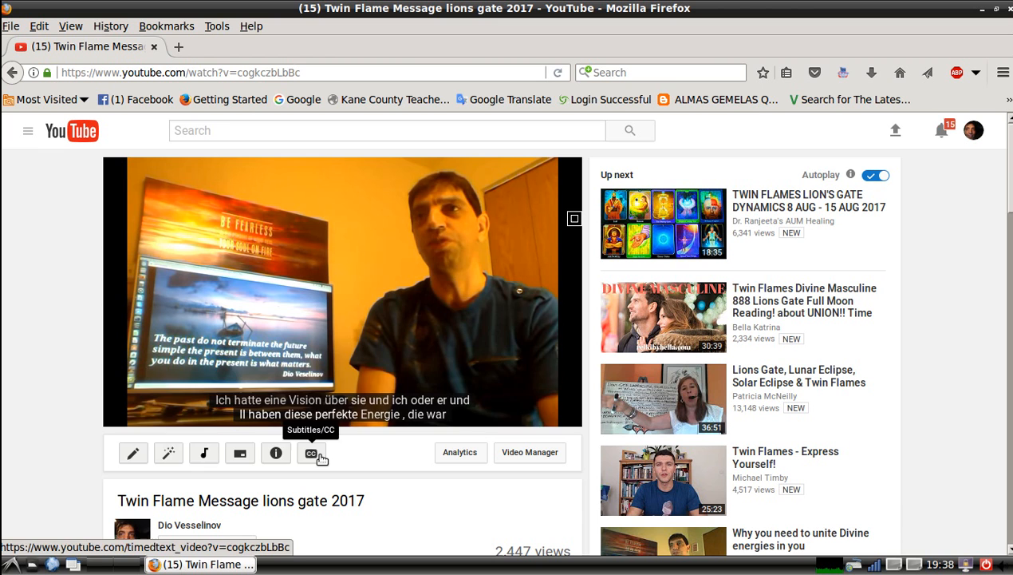
{"action": "left_click", "coordinate": [506, 413]}
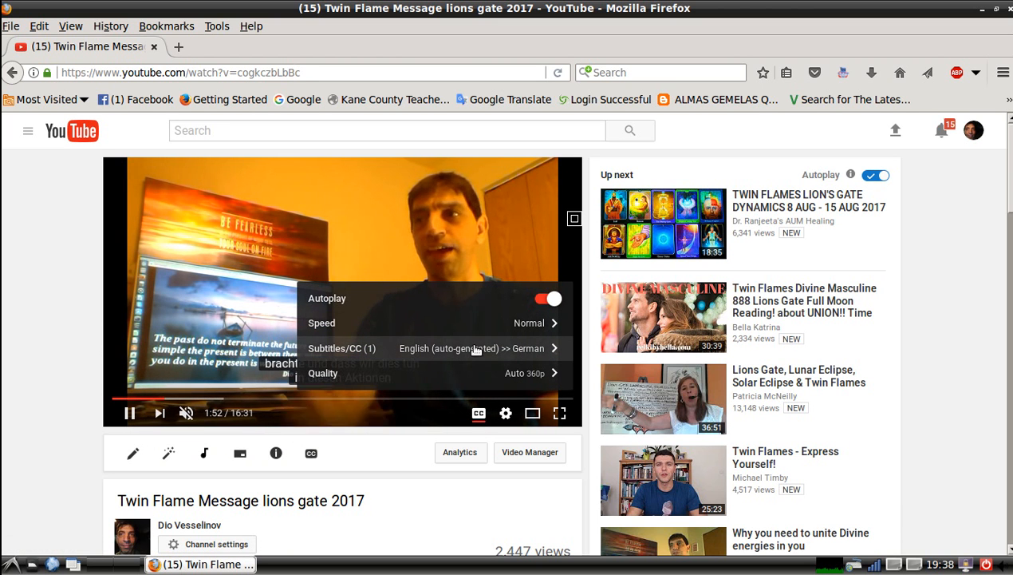
Step: Open Subtitles/CC > Auto-translate and scroll the language list to Spanish
{"action": "left_click", "coordinate": [342, 348]}
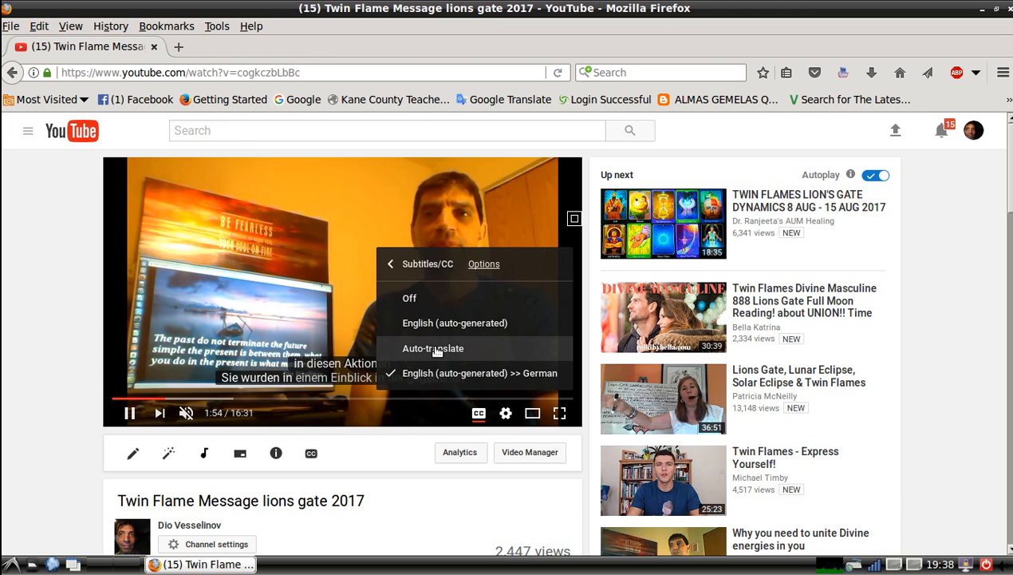
{"action": "left_click", "coordinate": [432, 348]}
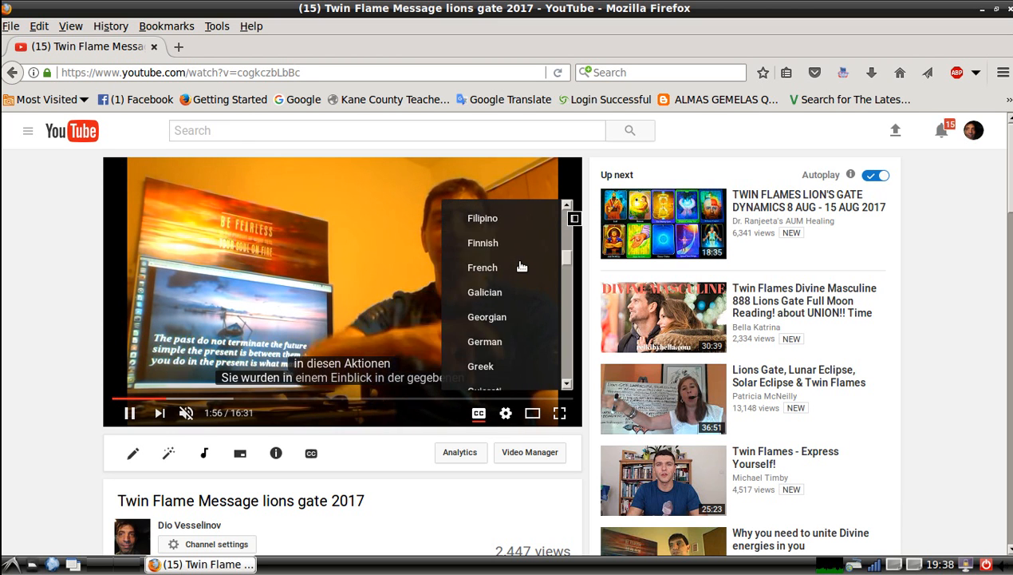
{"action": "scroll", "scroll_direction": "down", "scroll_amount": 3}
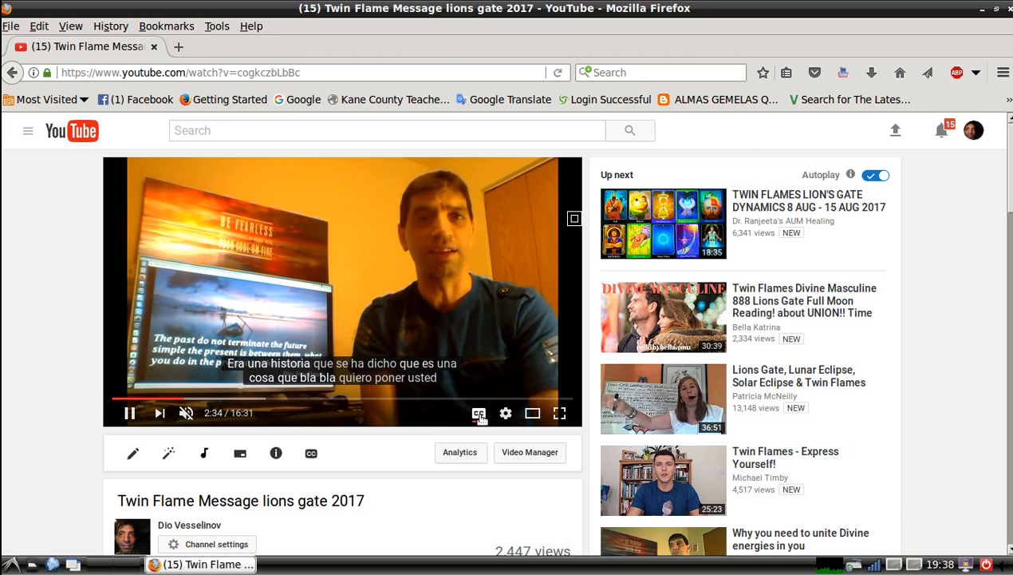
{"action": "mouse_move", "coordinate": [479, 413]}
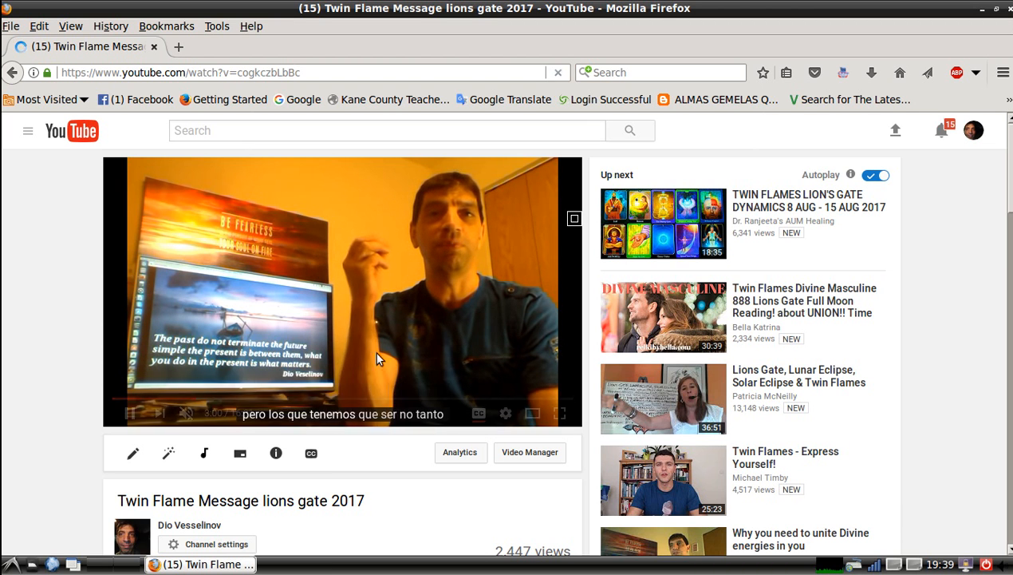
{"action": "mouse_move", "coordinate": [402, 437]}
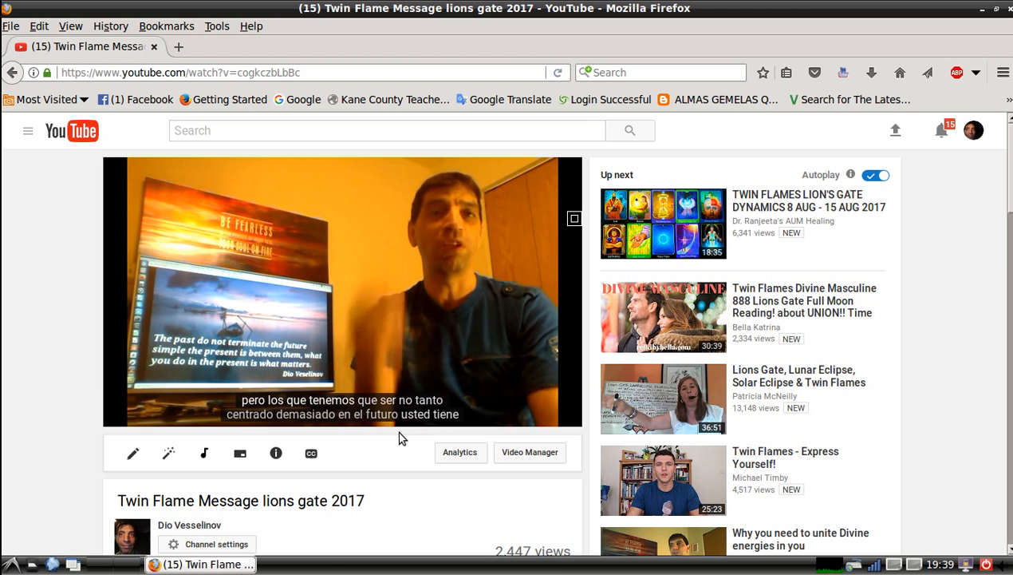
{"action": "mouse_move", "coordinate": [407, 460]}
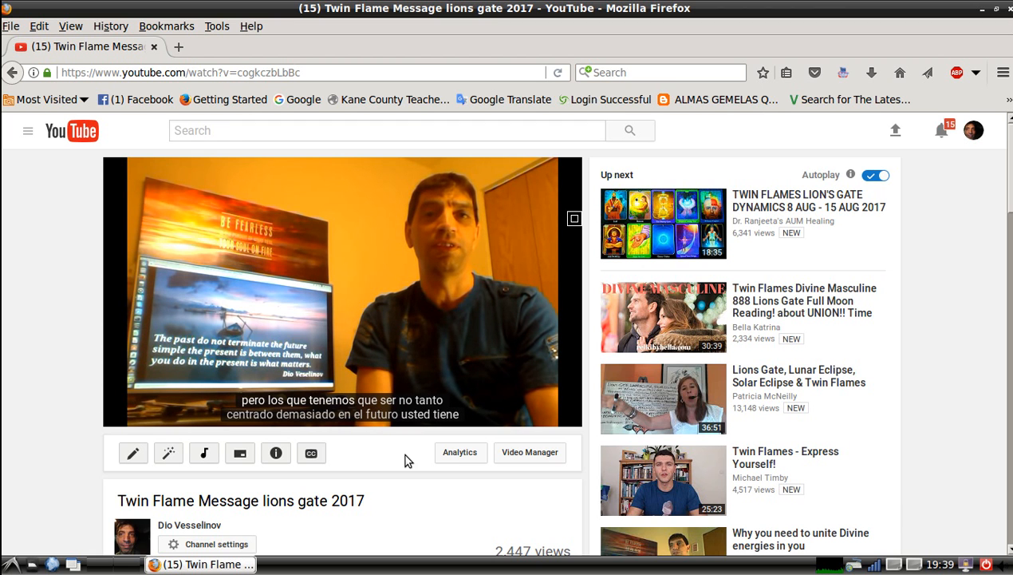